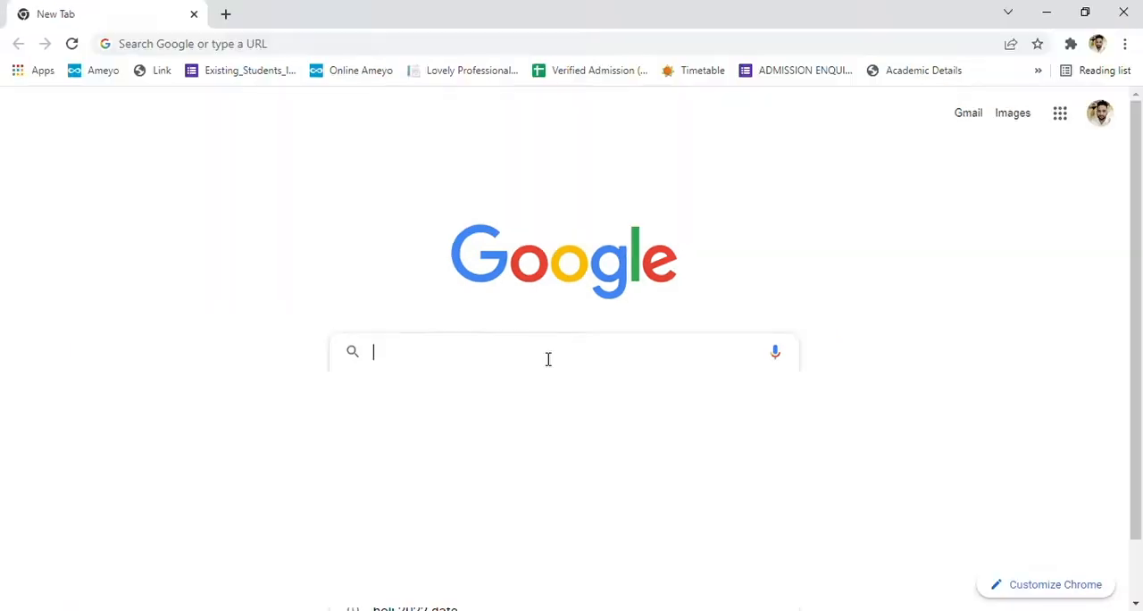
# Enter lms.lpuonline.com to load the LPU Online e-Connect login page.
pyautogui.write('lms.lpuonline.com')
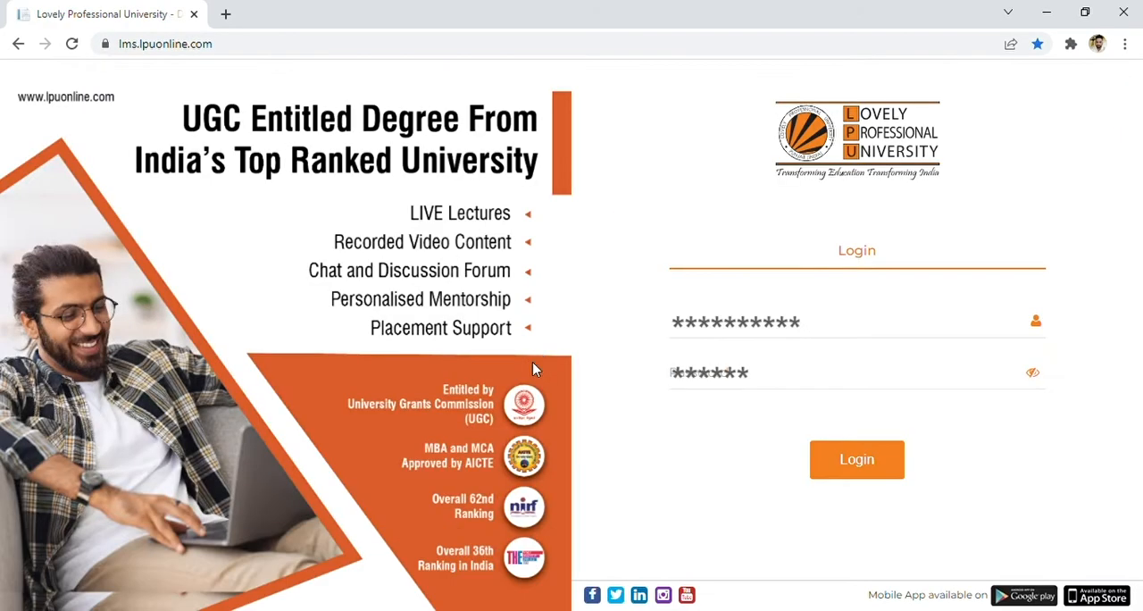
pyautogui.moveTo(937, 567)
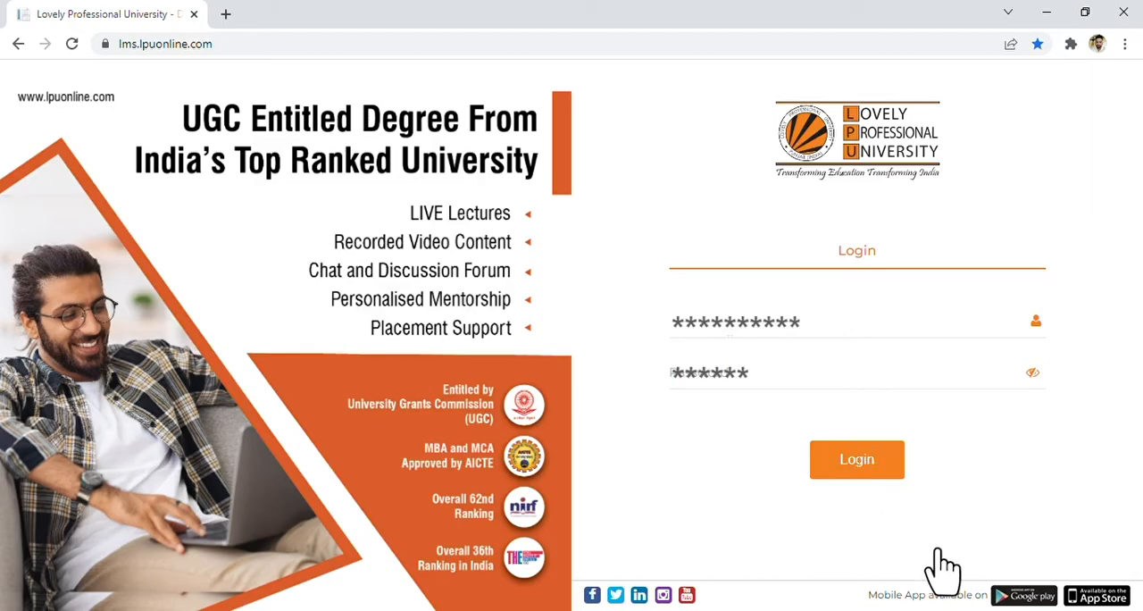
# Log in to the student account and view the Assignments panel on the dashboard.
pyautogui.click(857, 459)
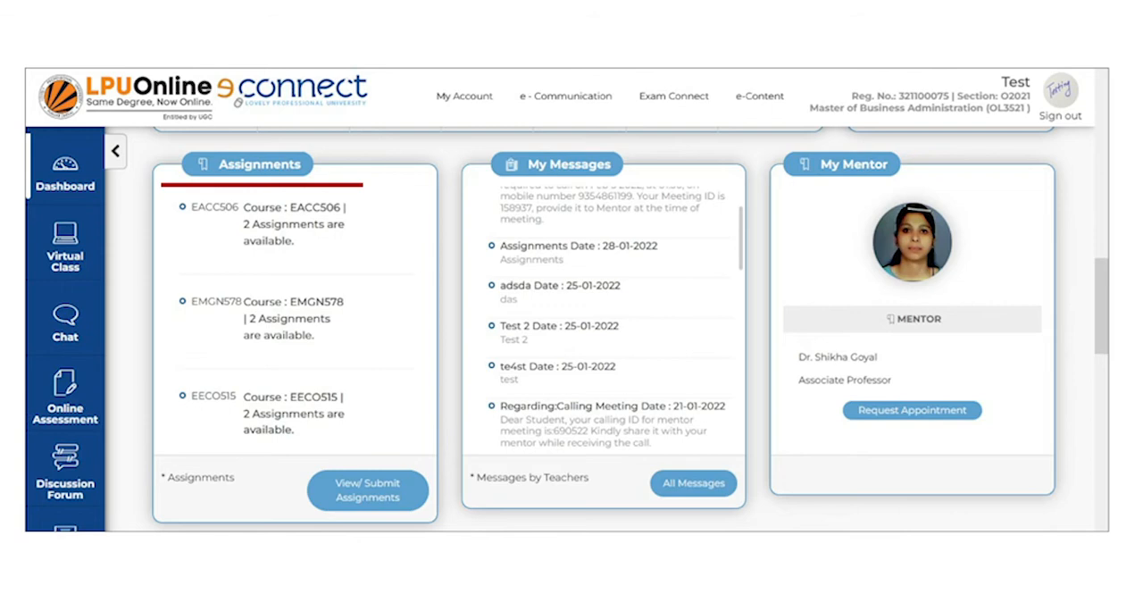
pyautogui.click(900, 96)
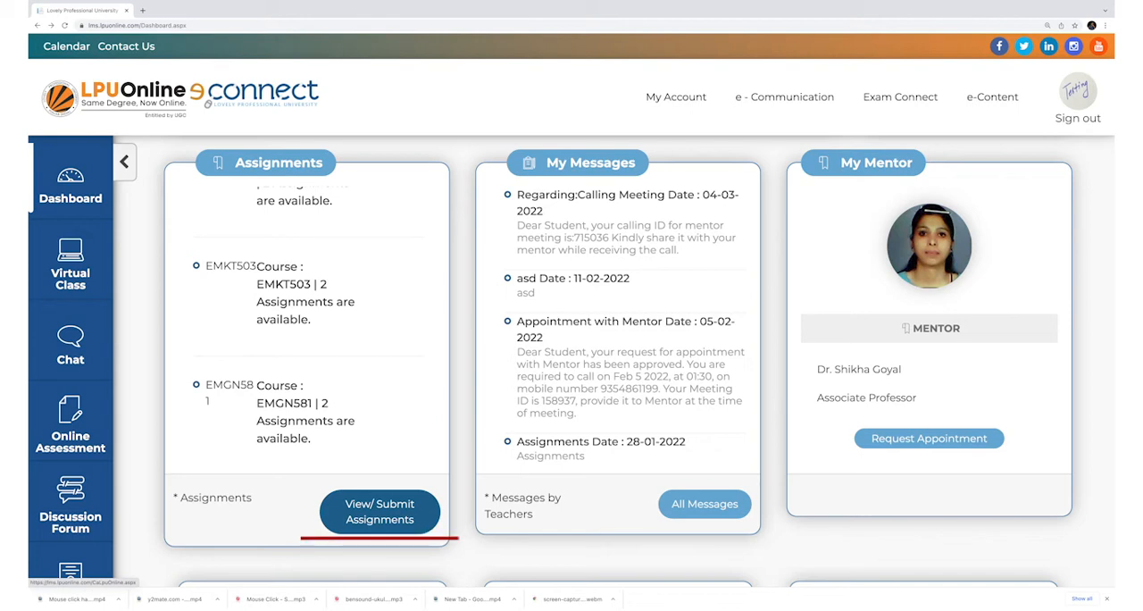
# Choose View/ Submit Assignments to list courses with their submitted-assignment counts.
pyautogui.click(379, 511)
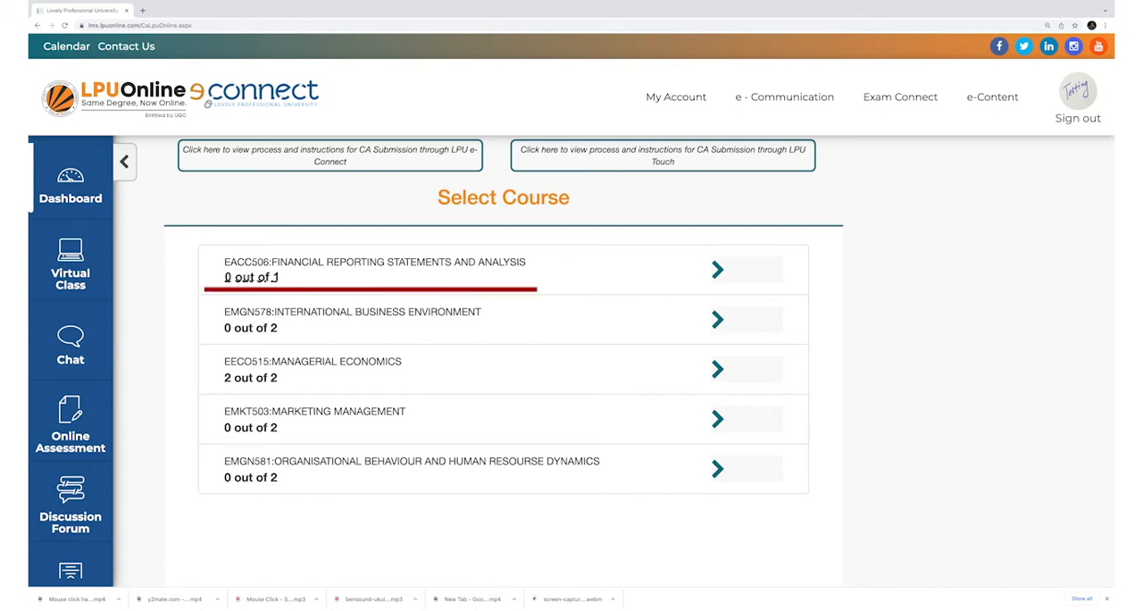
# Open EACC506: Financial Reporting Statements and Analysis and its Assignment 1 detail page.
pyautogui.click(715, 269)
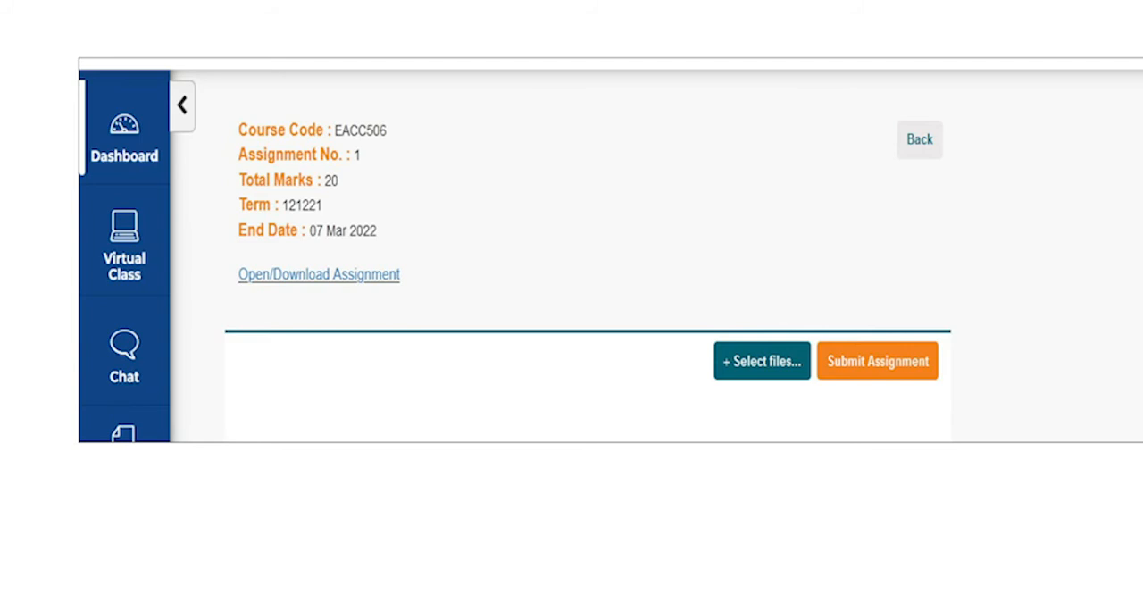
pyautogui.click(924, 139)
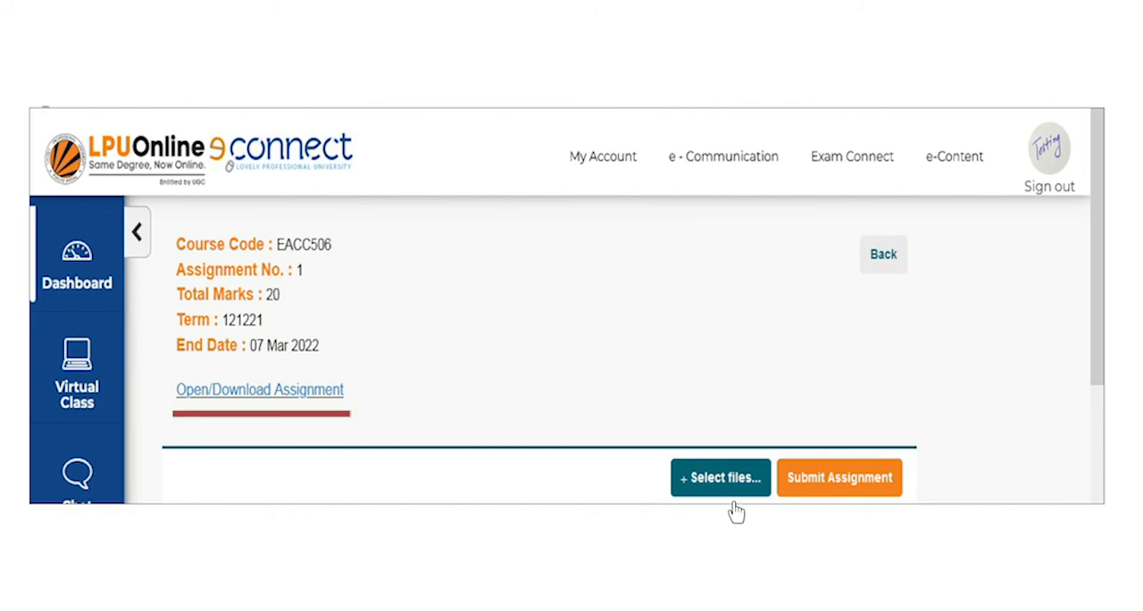
# Attach the assignment image and confirm with 'Yes, Submit it!'.
pyautogui.click(720, 477)
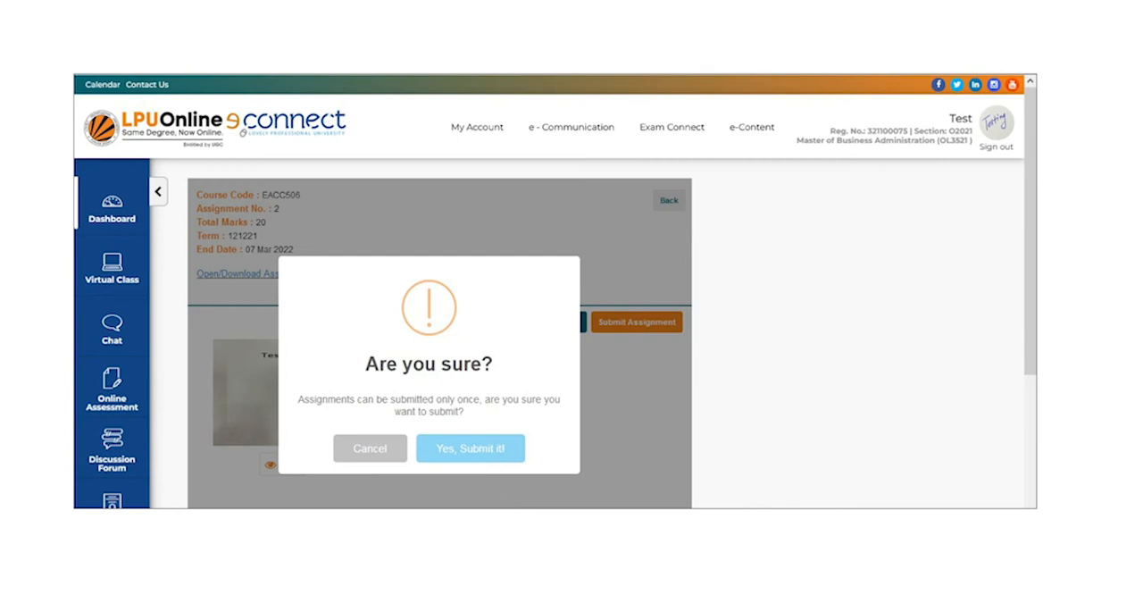
pyautogui.click(470, 449)
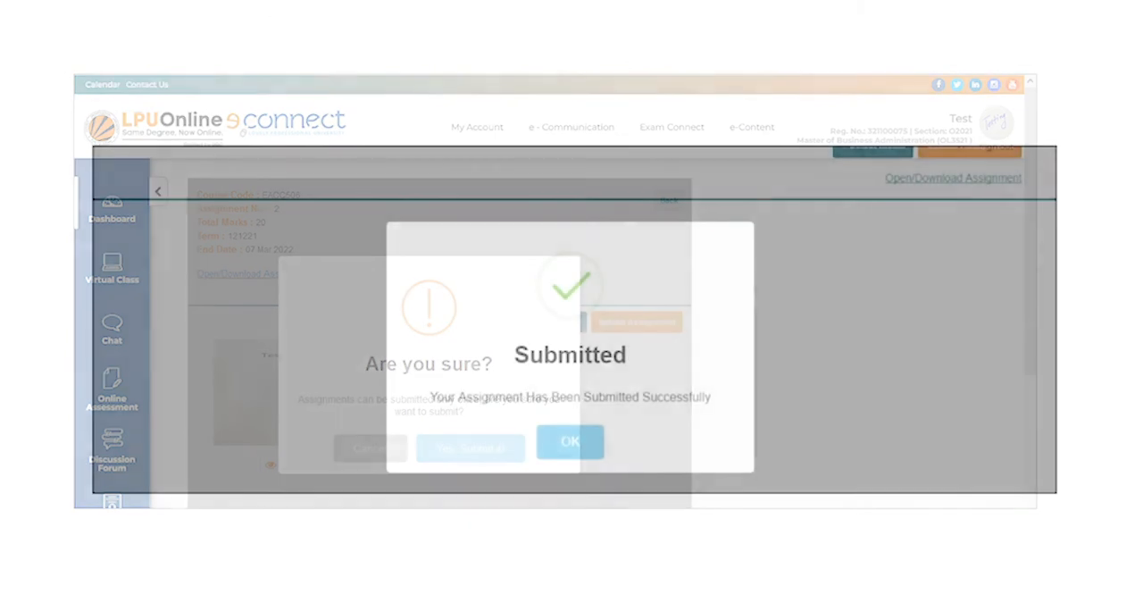
pyautogui.click(469, 447)
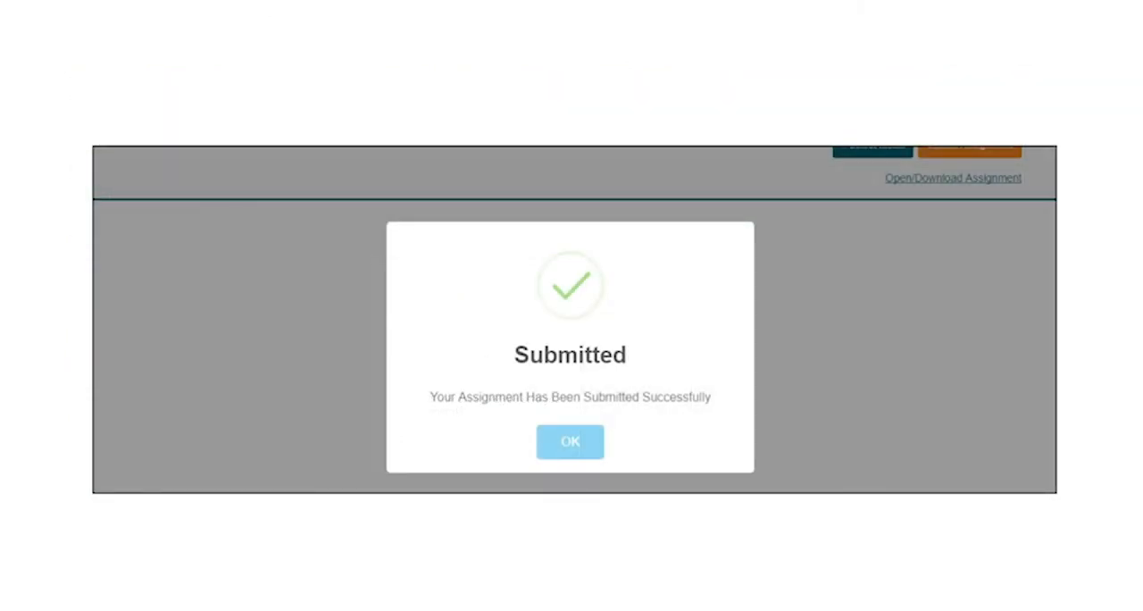